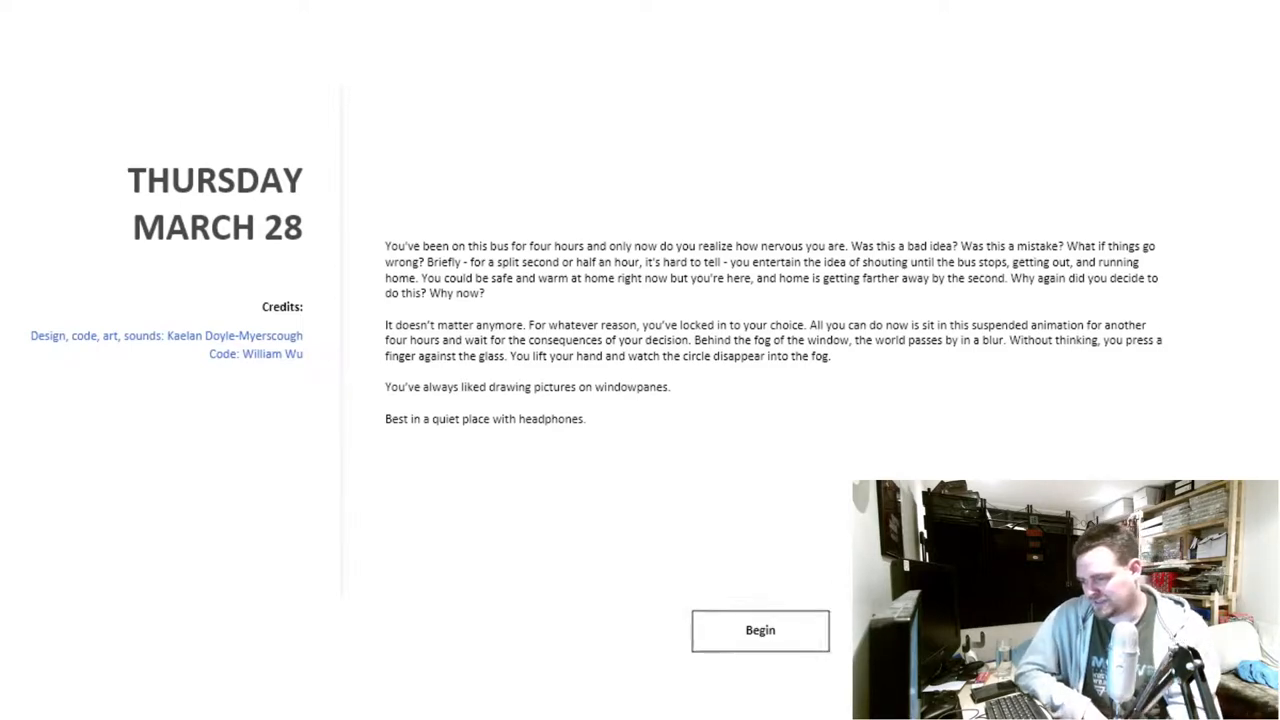
# Dismiss the intro text with Begin to reach the foggy bus-window scene
pyautogui.click(760, 630)
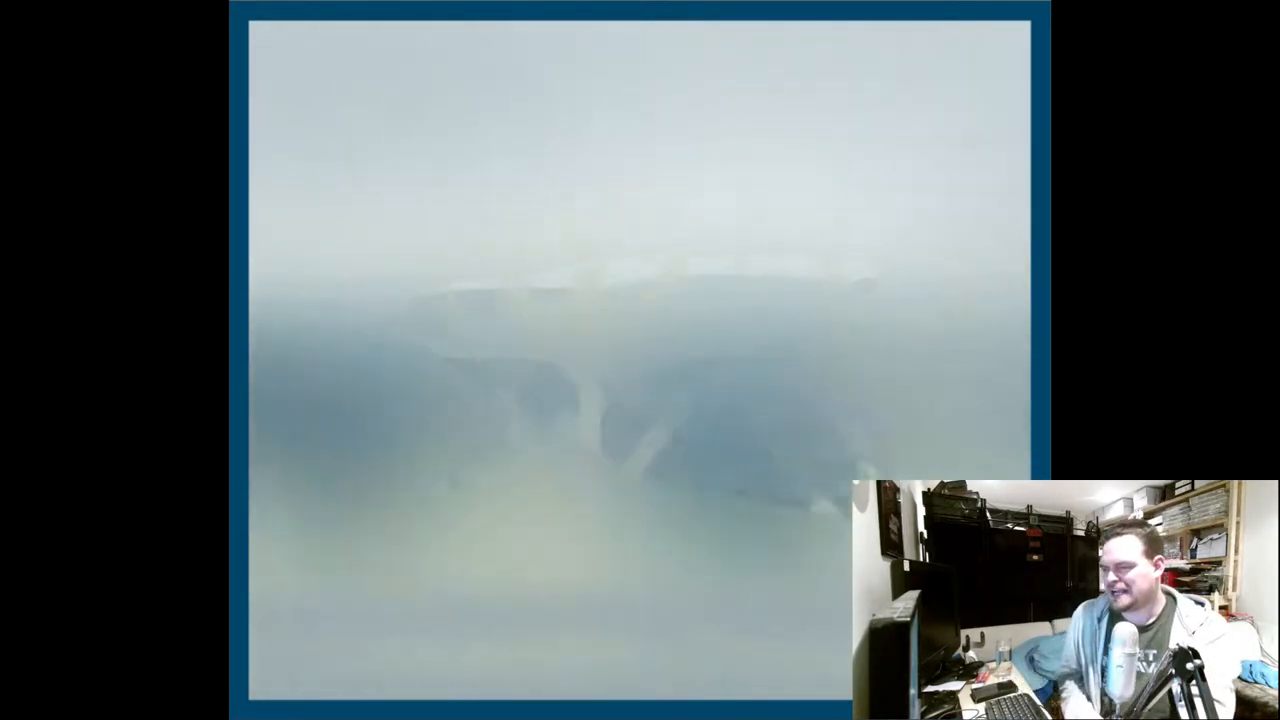